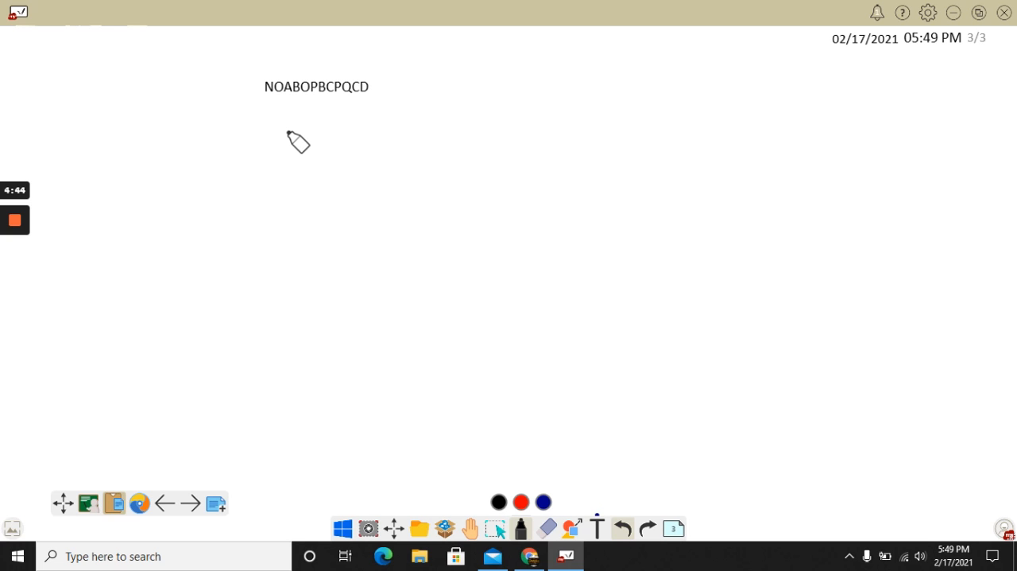
pyautogui.moveTo(311, 158)
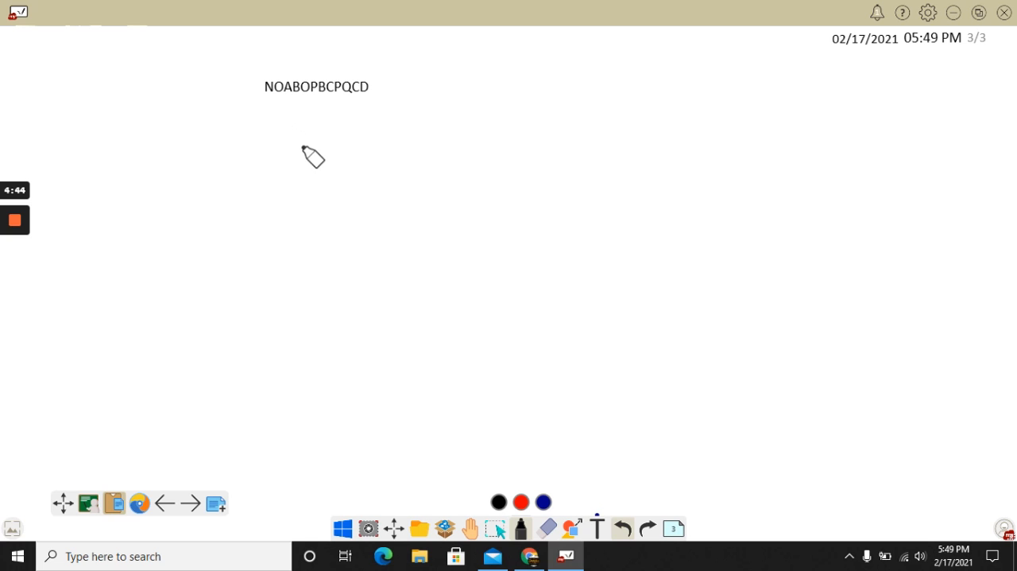
pyautogui.moveTo(348, 152)
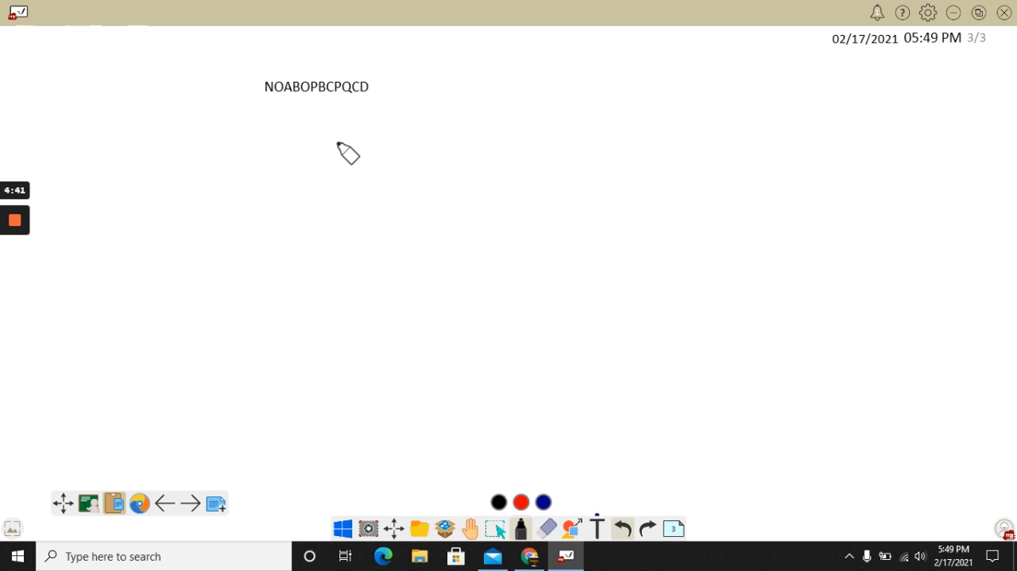
pyautogui.moveTo(206, 127)
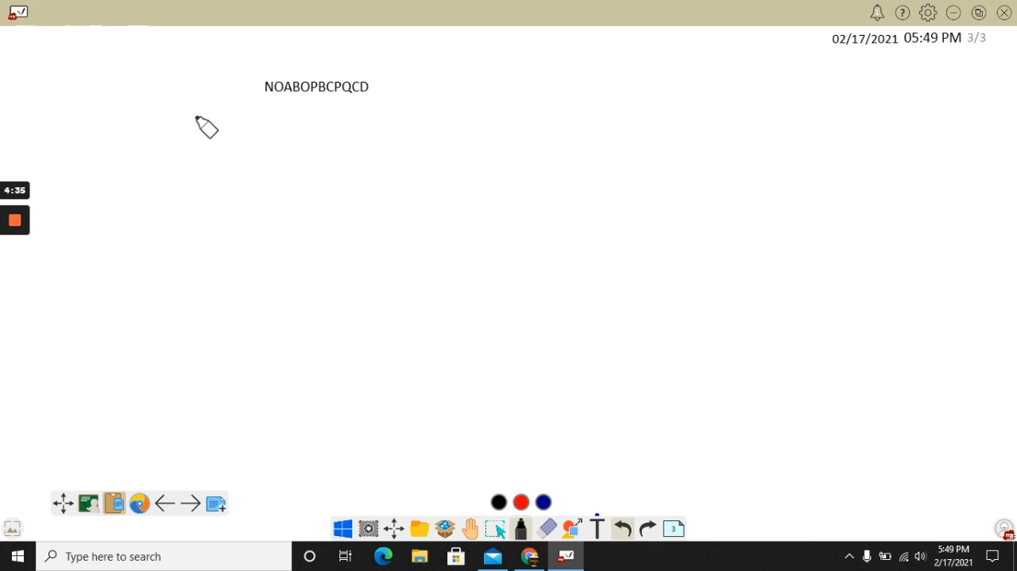
pyautogui.moveTo(299, 136)
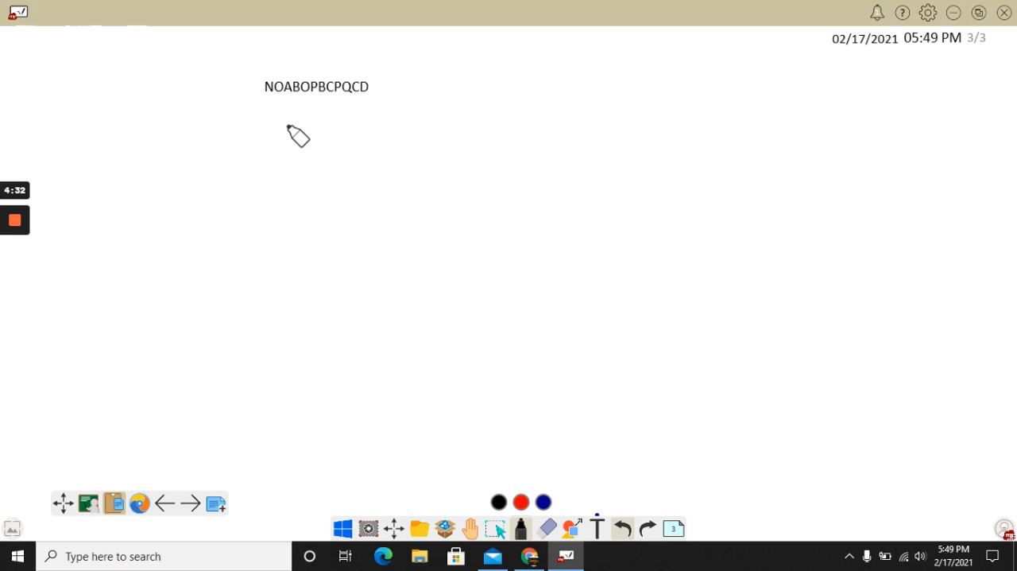
pyautogui.moveTo(267, 105)
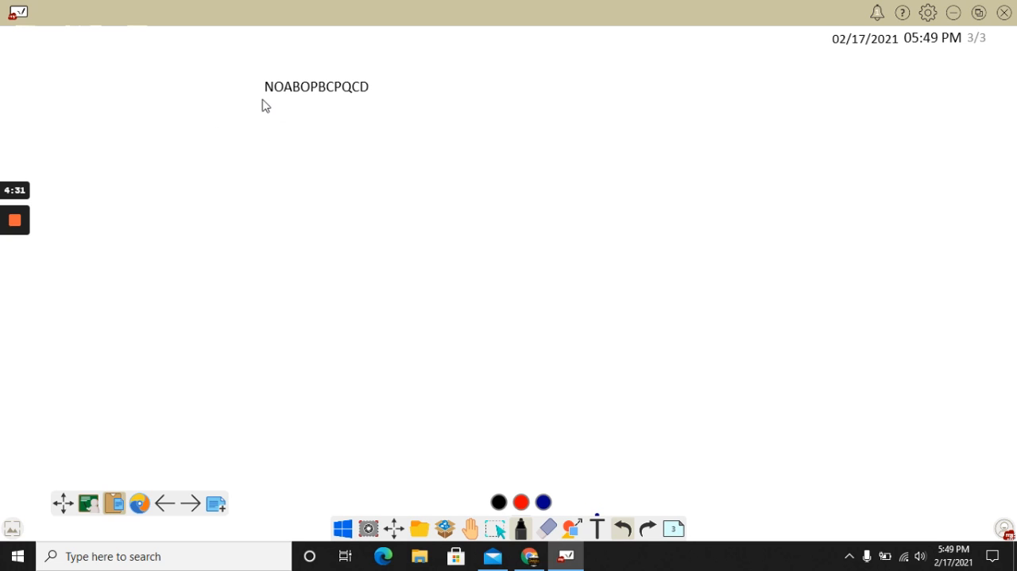
pyautogui.moveTo(278, 106)
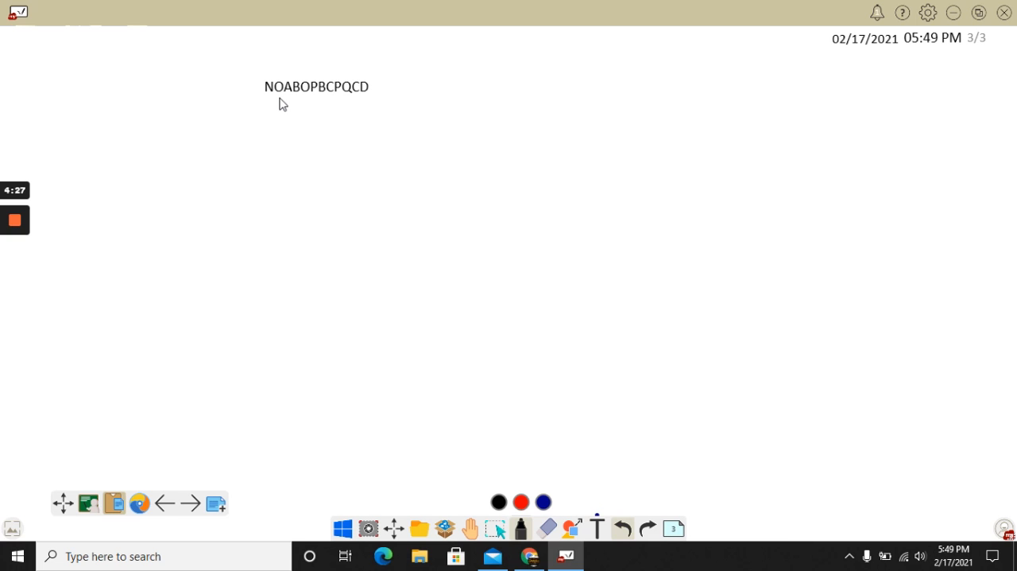
pyautogui.moveTo(296, 102)
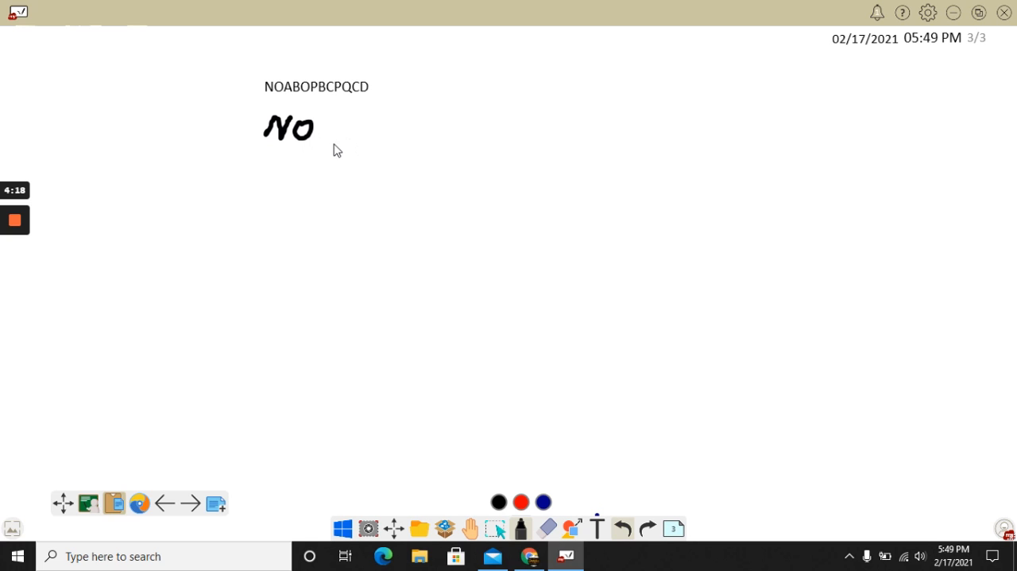
# - Handwrite the letter pairs NO AB OP BC PQ CD in a row beneath the typed sequence
pyautogui.moveTo(337, 143); pyautogui.dragTo(357, 120)
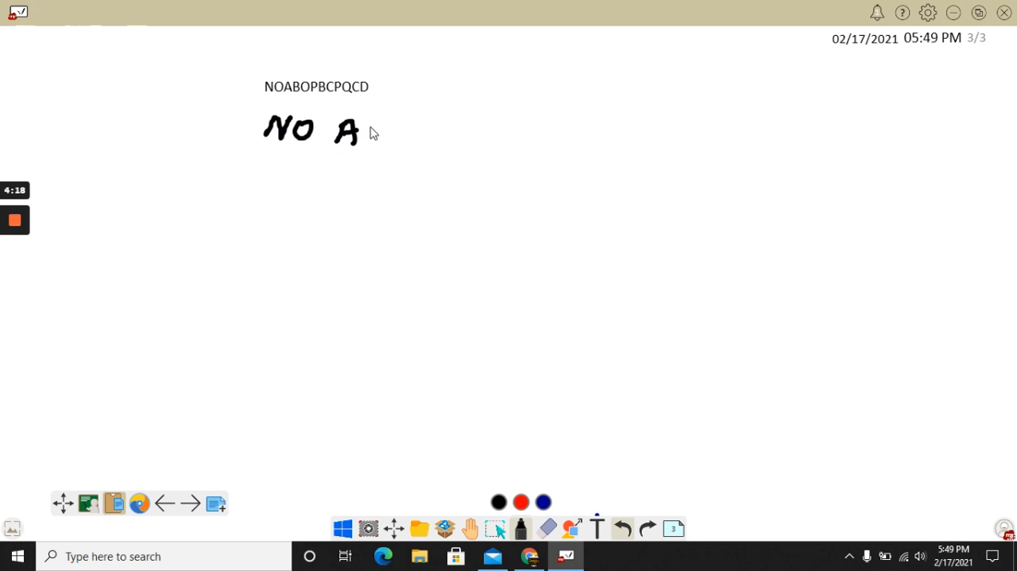
pyautogui.moveTo(366, 119); pyautogui.dragTo(382, 143)
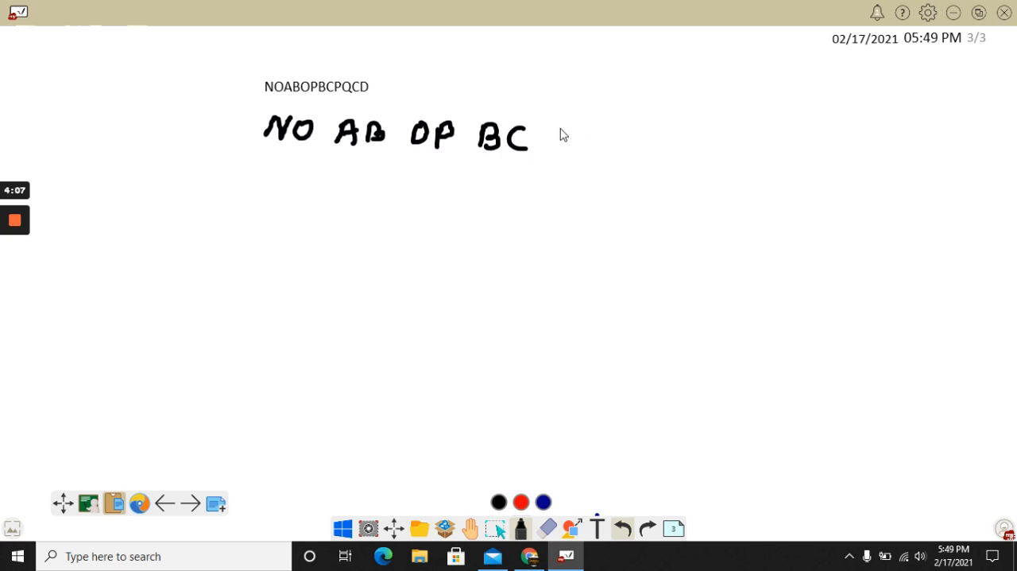
pyautogui.moveTo(566, 124); pyautogui.dragTo(573, 146)
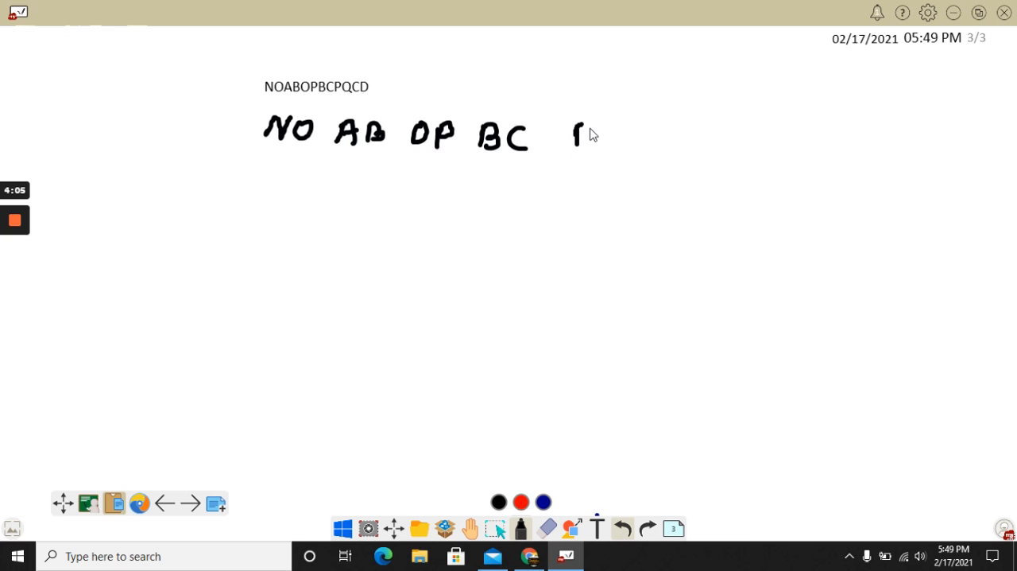
pyautogui.moveTo(572, 127); pyautogui.dragTo(604, 151)
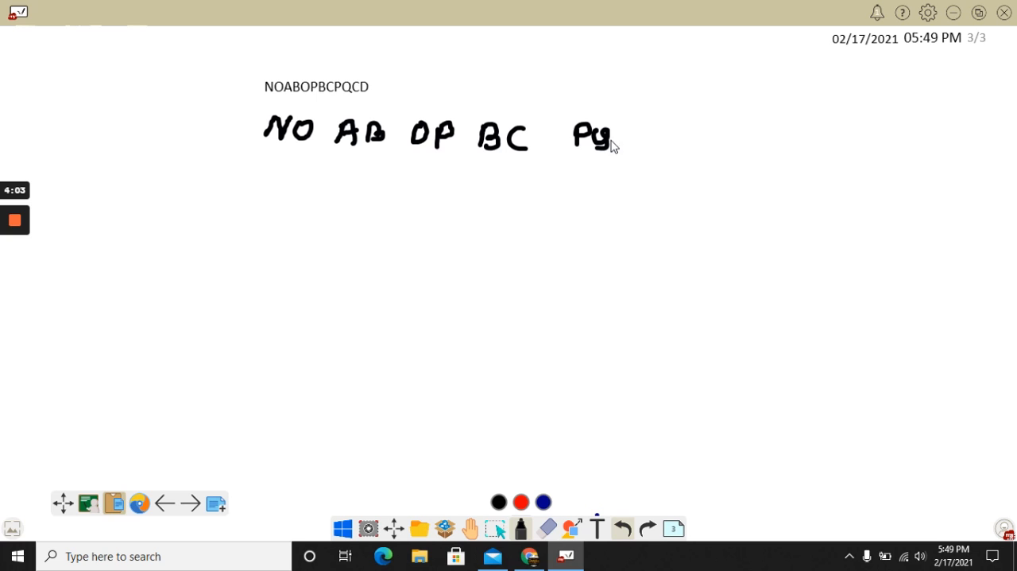
pyautogui.moveTo(633, 143); pyautogui.dragTo(681, 143)
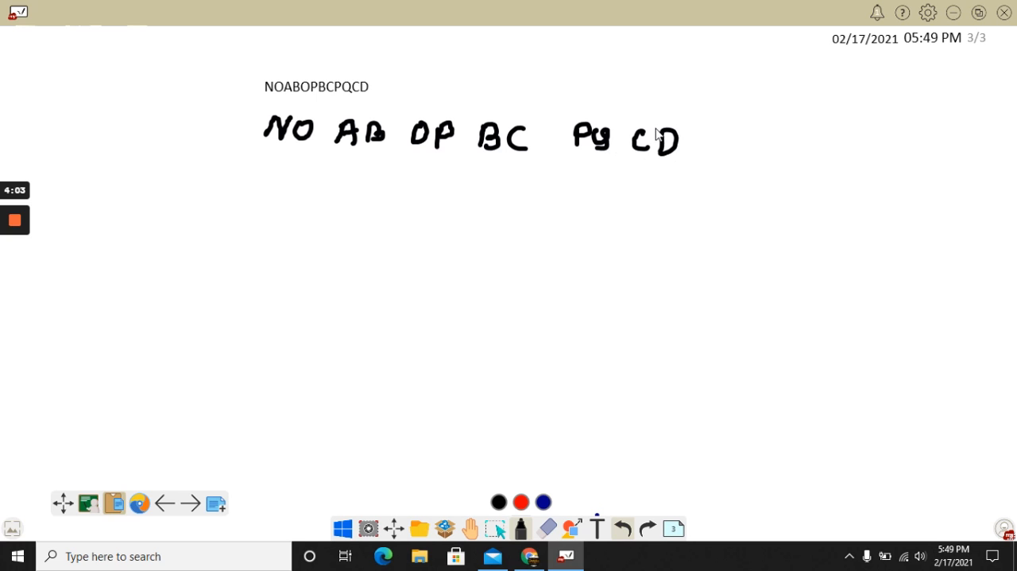
pyautogui.moveTo(342, 59)
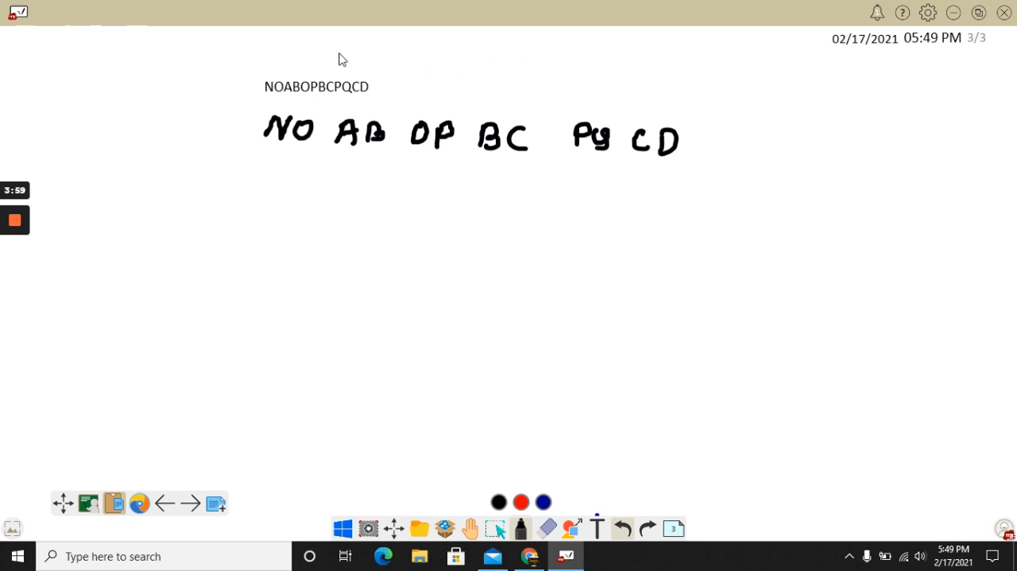
# - Draw four short answer dashes to the right of the typed sequence
pyautogui.moveTo(382, 86); pyautogui.dragTo(435, 86)
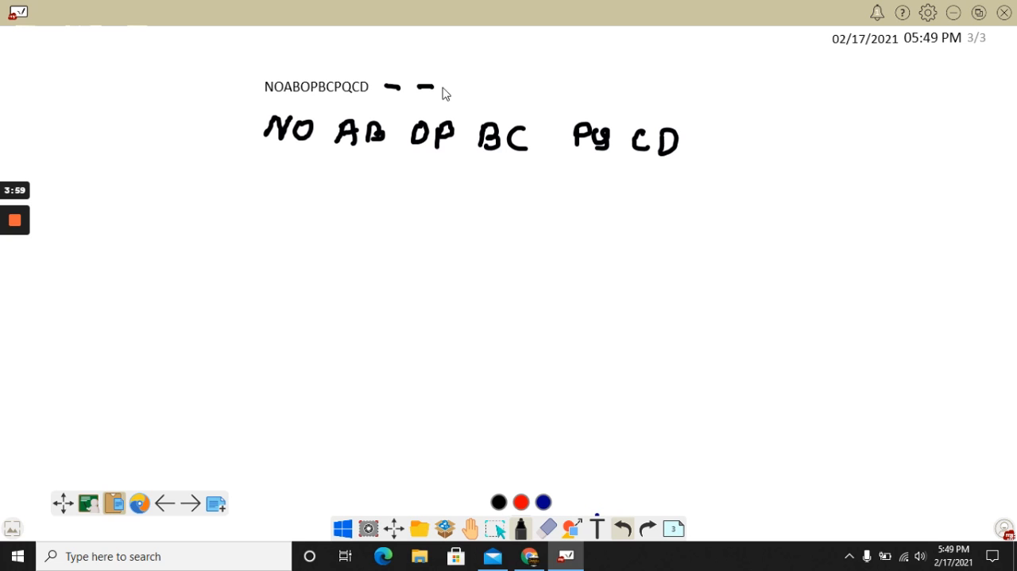
pyautogui.moveTo(445, 86); pyautogui.dragTo(490, 86)
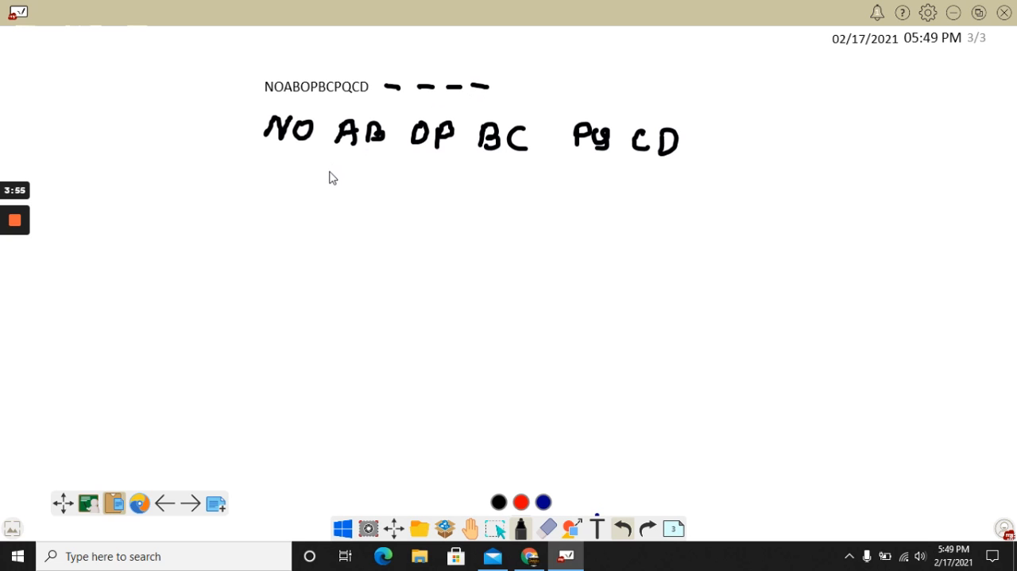
pyautogui.moveTo(280, 149)
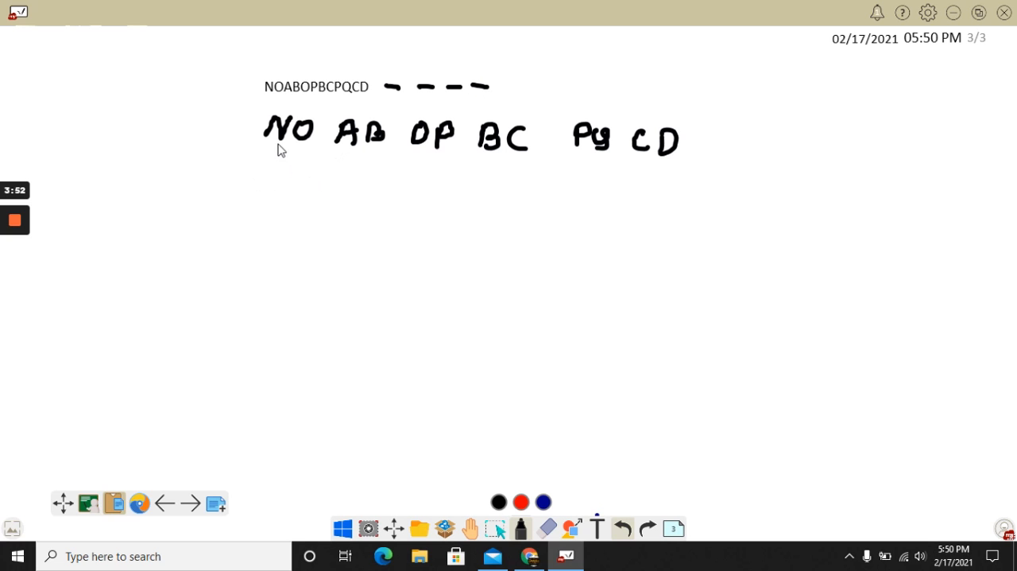
pyautogui.moveTo(277, 151)
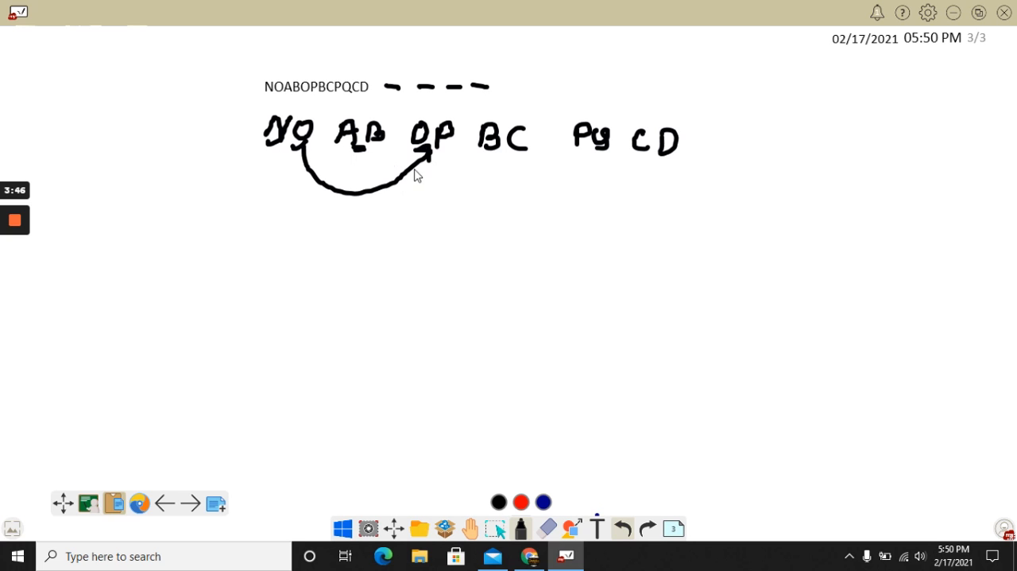
pyautogui.moveTo(422, 156)
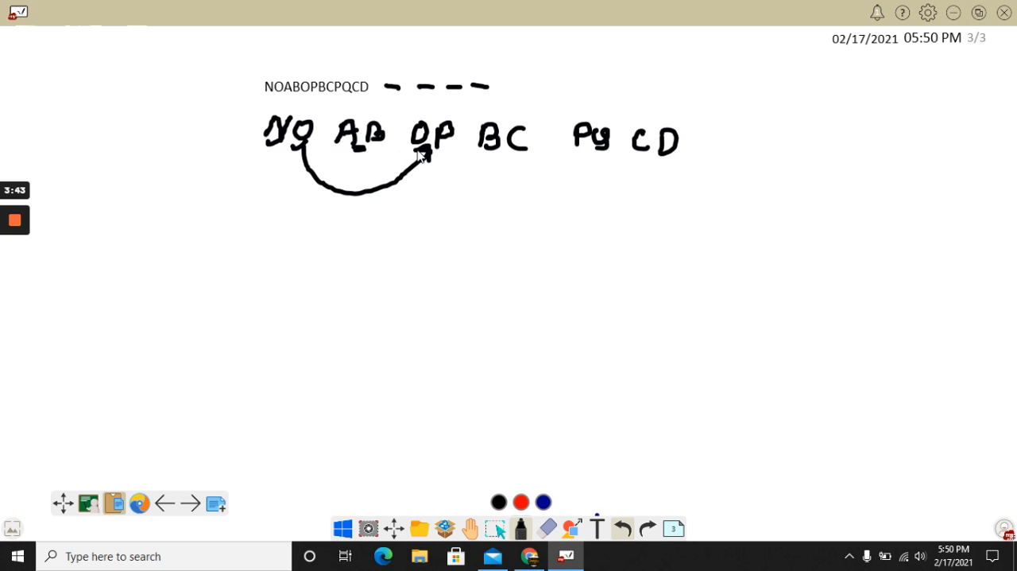
pyautogui.moveTo(444, 153)
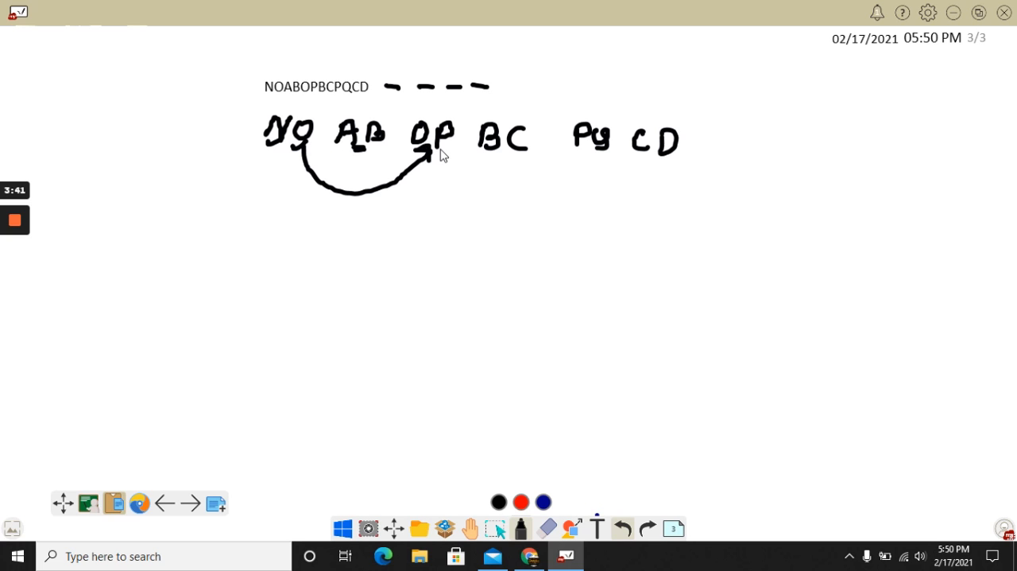
pyautogui.moveTo(443, 188)
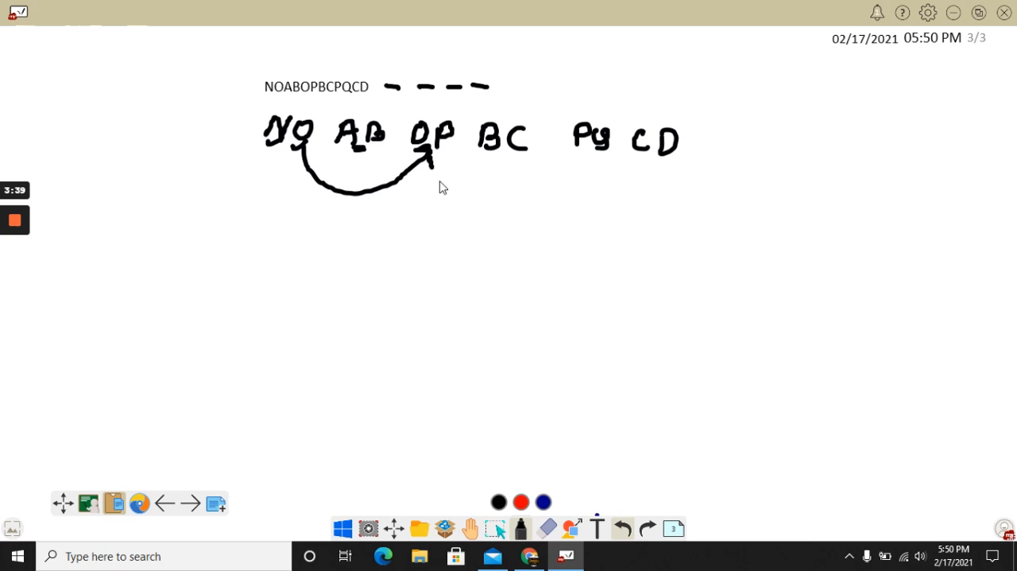
# - Draw arcs linking OP to PQ, AB to BC, and BC to CD
pyautogui.moveTo(432, 170); pyautogui.dragTo(596, 167)
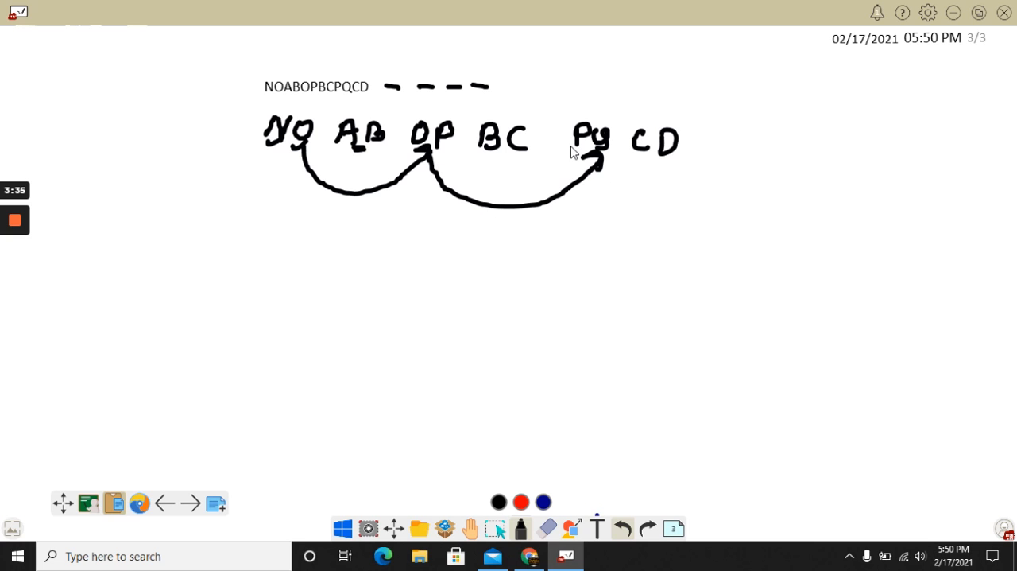
pyautogui.moveTo(605, 159)
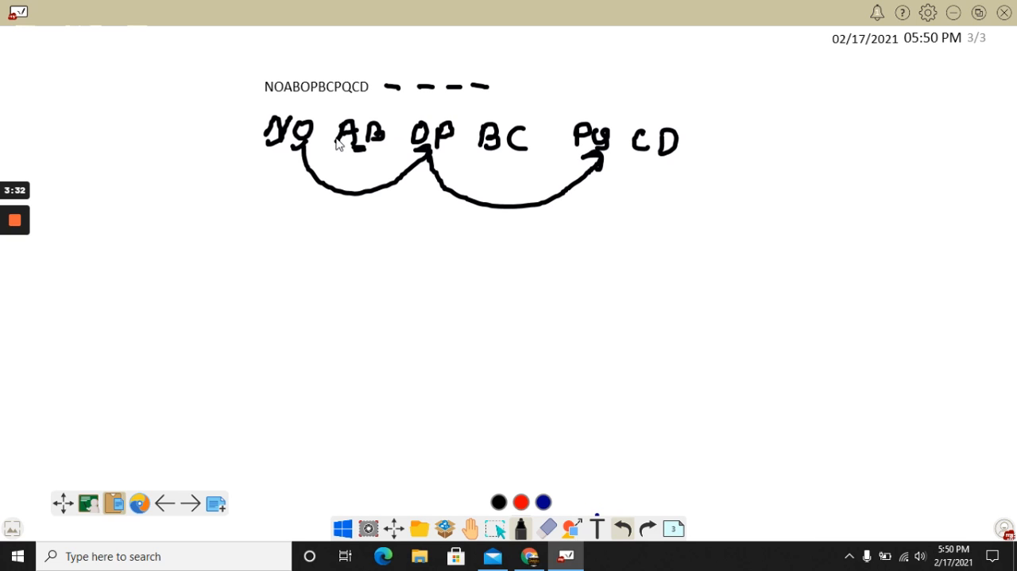
pyautogui.moveTo(374, 156)
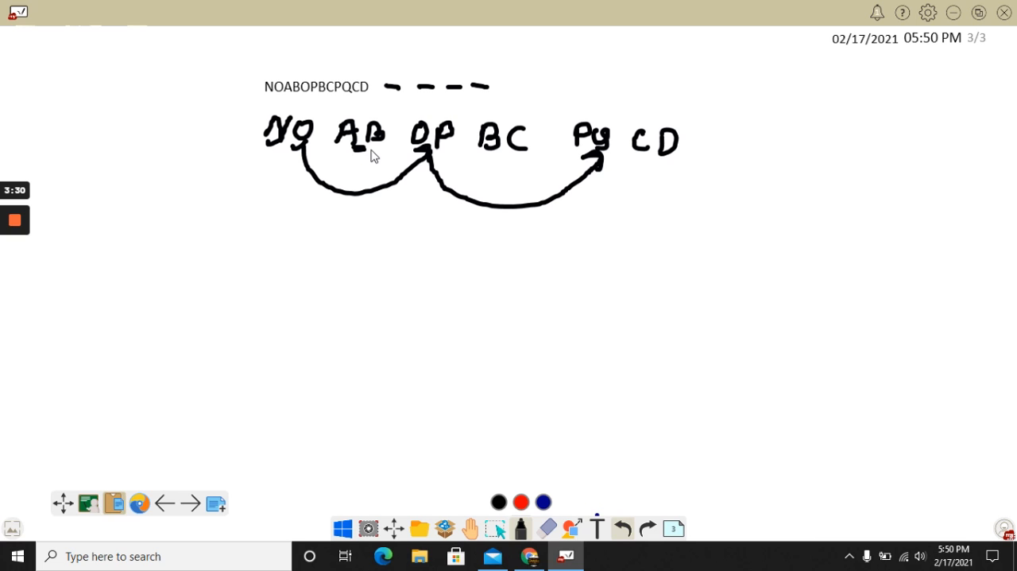
pyautogui.moveTo(374, 143); pyautogui.dragTo(417, 204)
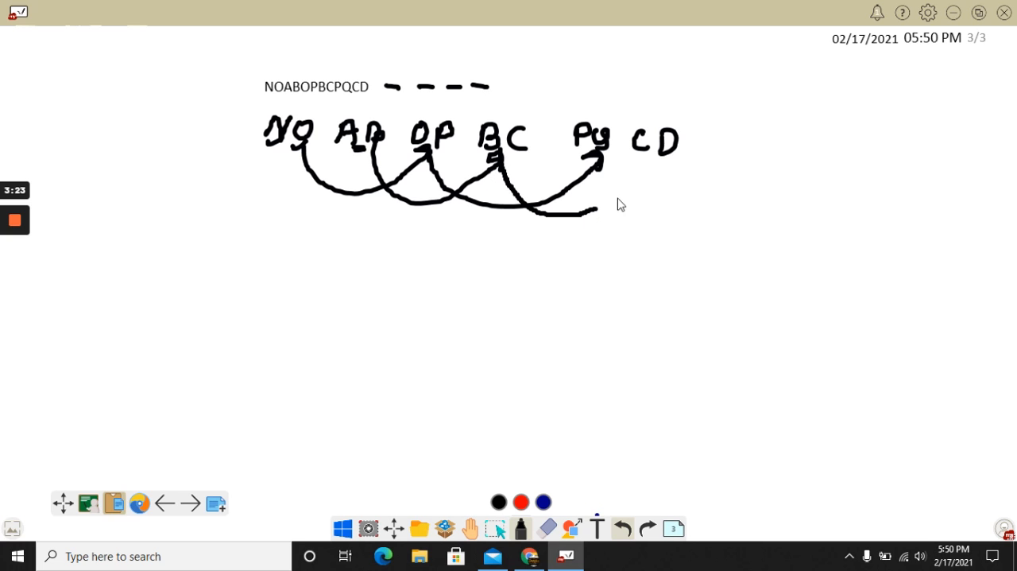
pyautogui.moveTo(541, 214); pyautogui.dragTo(652, 175)
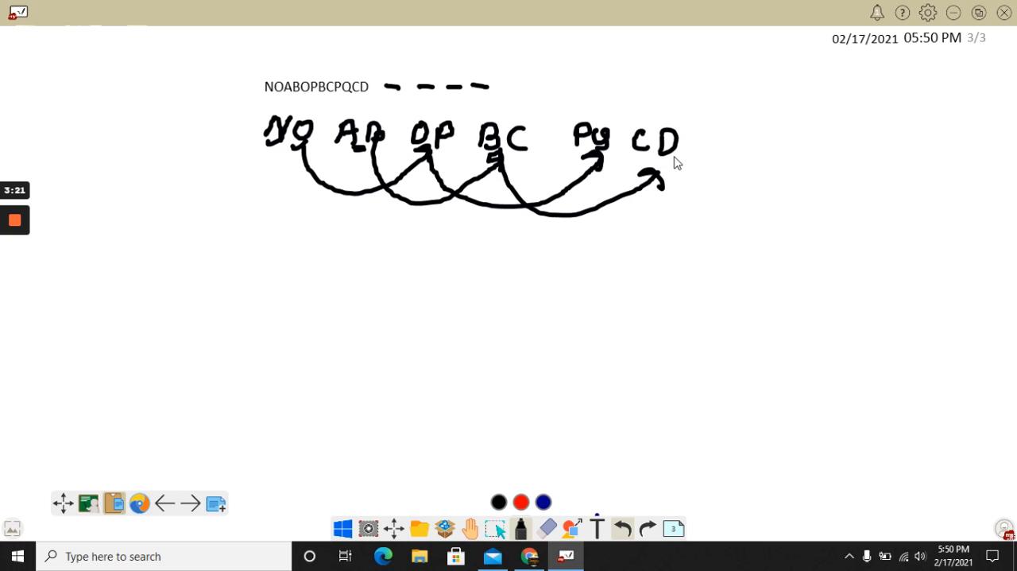
pyautogui.moveTo(698, 151)
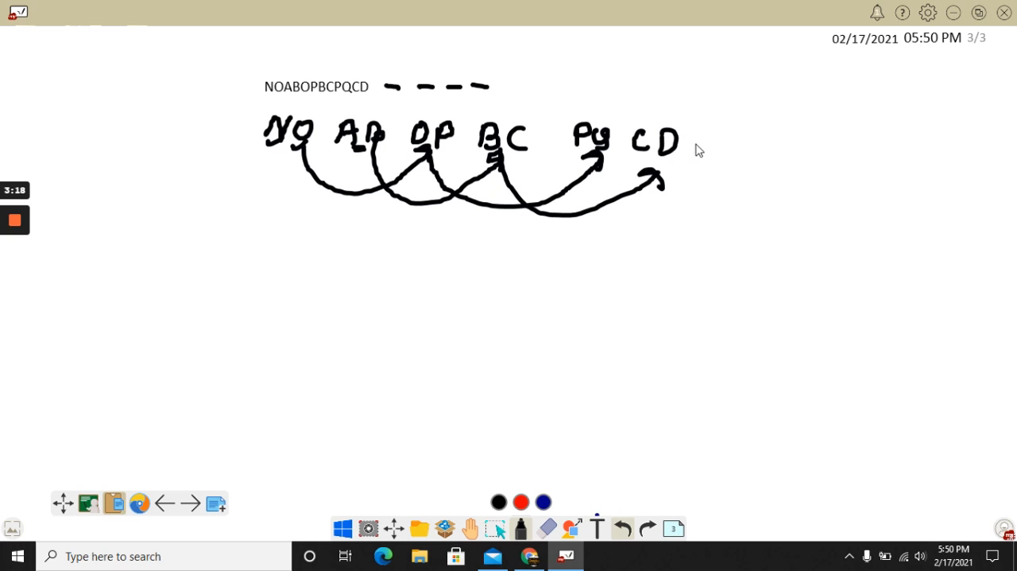
pyautogui.moveTo(597, 159)
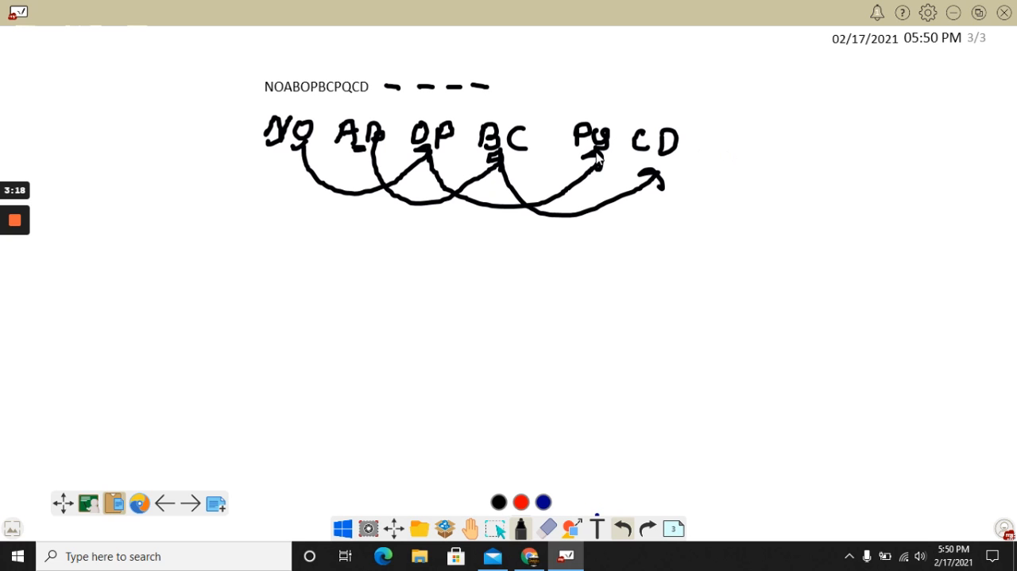
# - Extend an arc from PQ past CD with a tick mark and write the new pair QR
pyautogui.moveTo(596, 156); pyautogui.dragTo(747, 156)
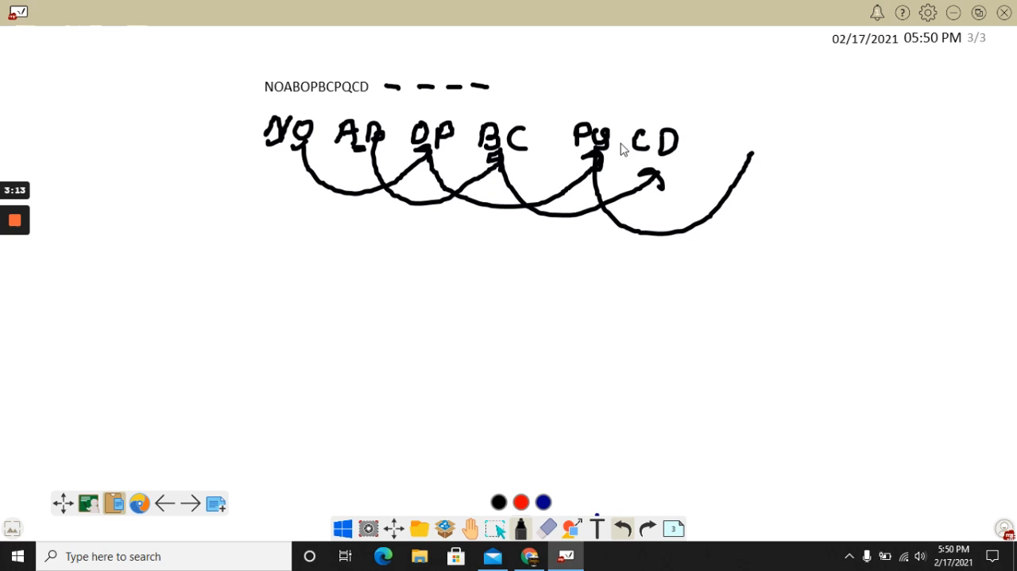
pyautogui.moveTo(604, 120); pyautogui.dragTo(623, 104)
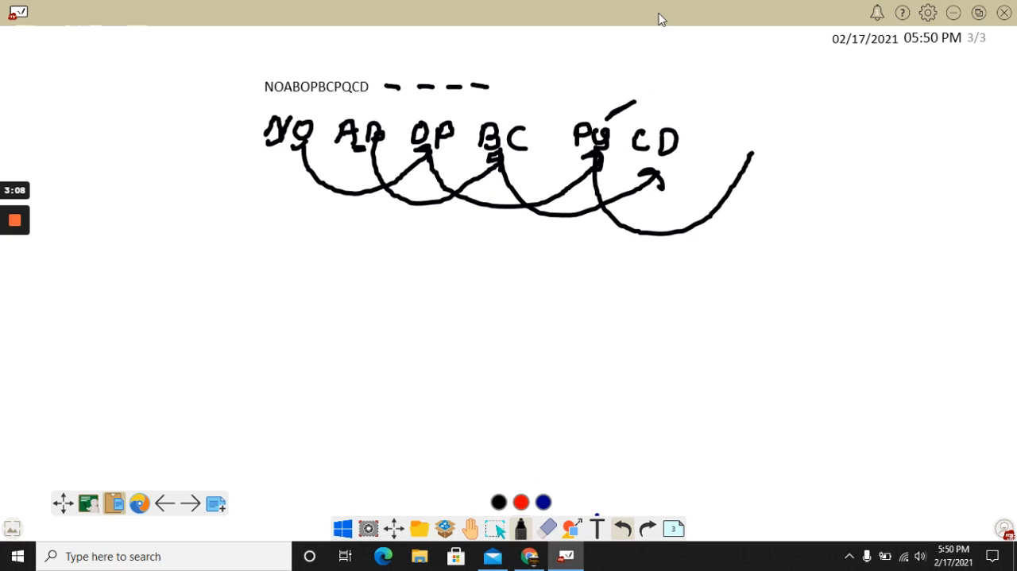
pyautogui.moveTo(607, 130)
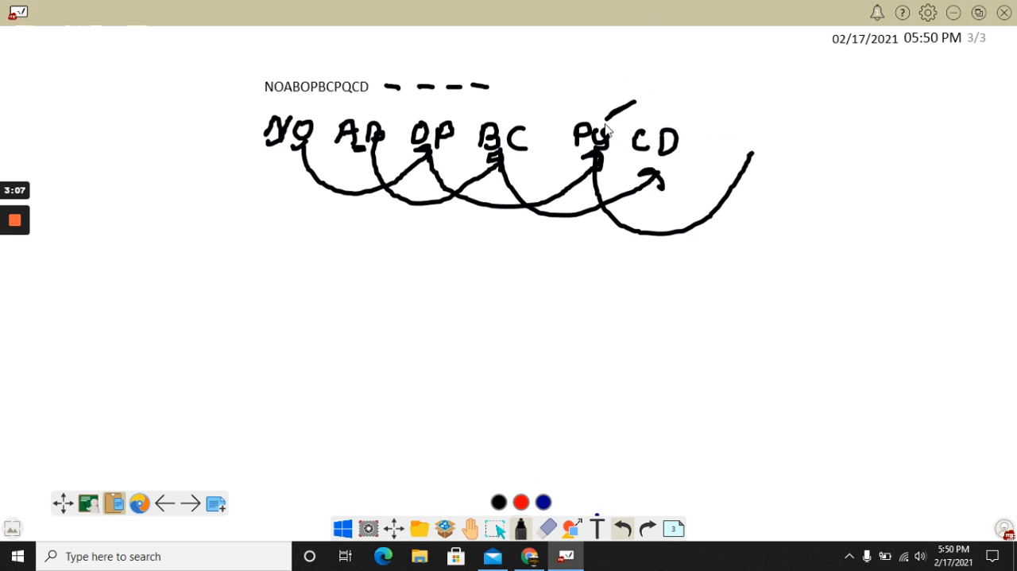
pyautogui.moveTo(585, 118)
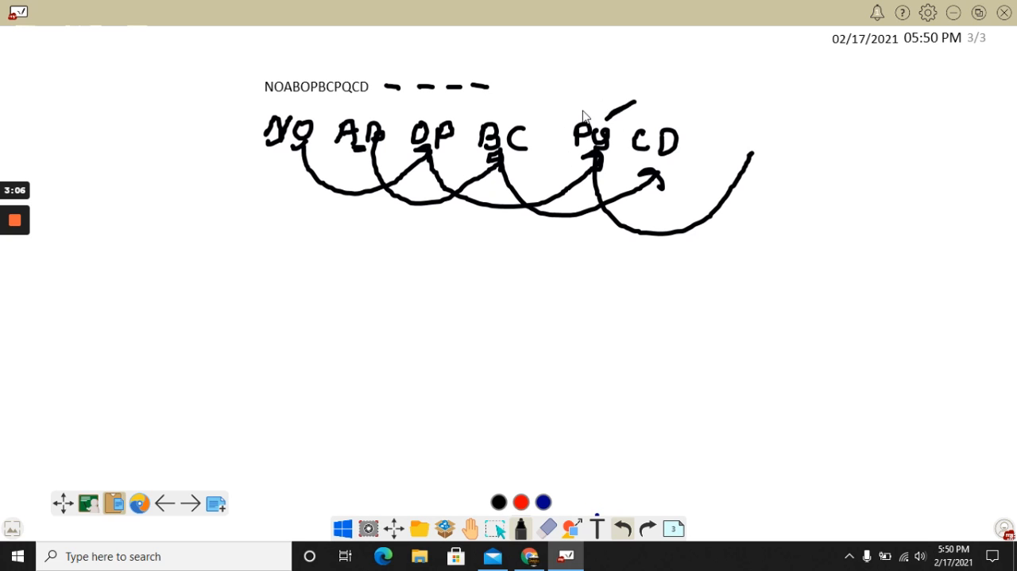
pyautogui.moveTo(749, 139)
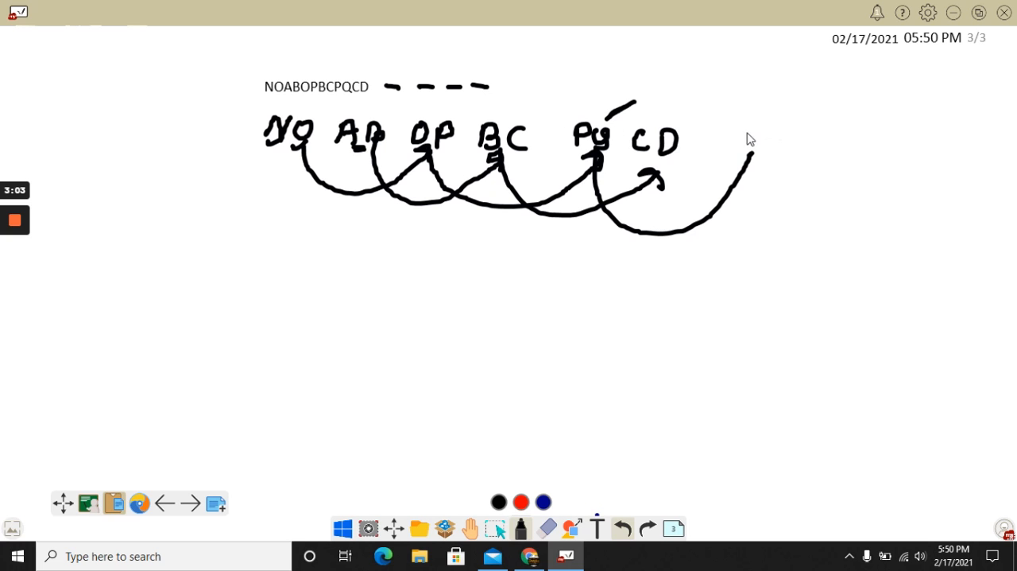
pyautogui.moveTo(744, 124); pyautogui.dragTo(750, 151)
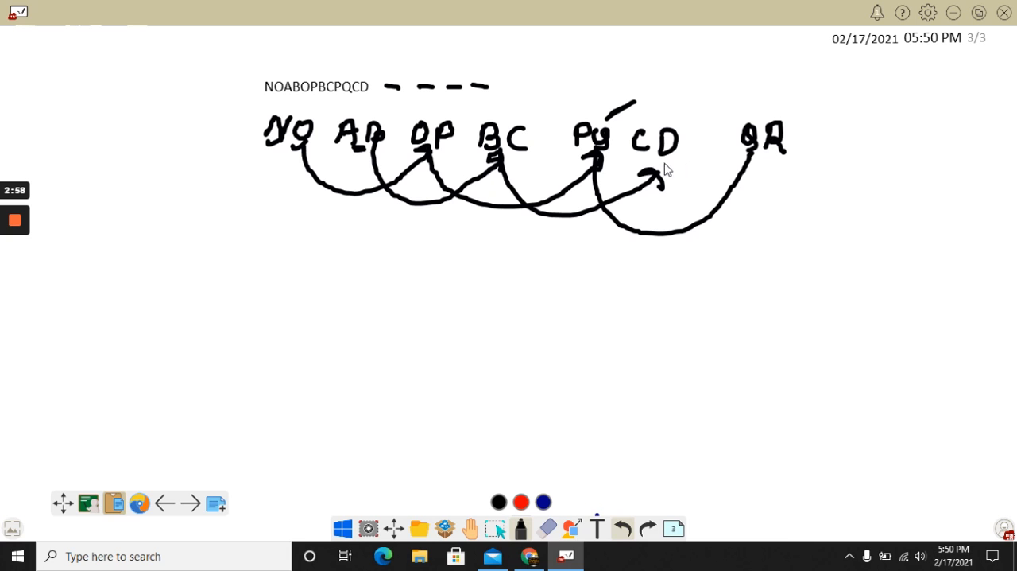
# - Draw an arc from CD onward and write the next pair DE at its end
pyautogui.moveTo(655, 178); pyautogui.dragTo(795, 204)
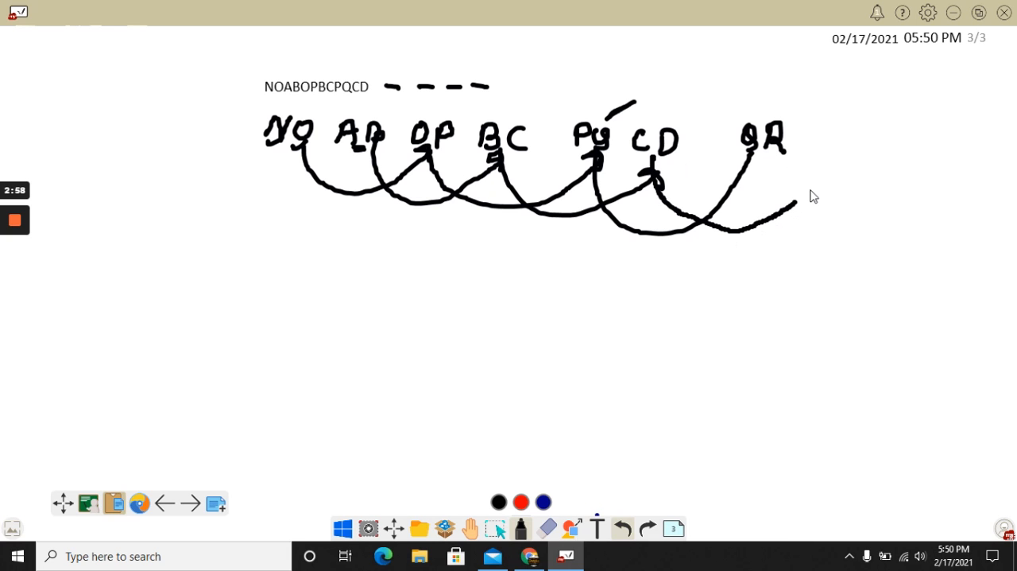
pyautogui.moveTo(795, 209); pyautogui.dragTo(834, 146)
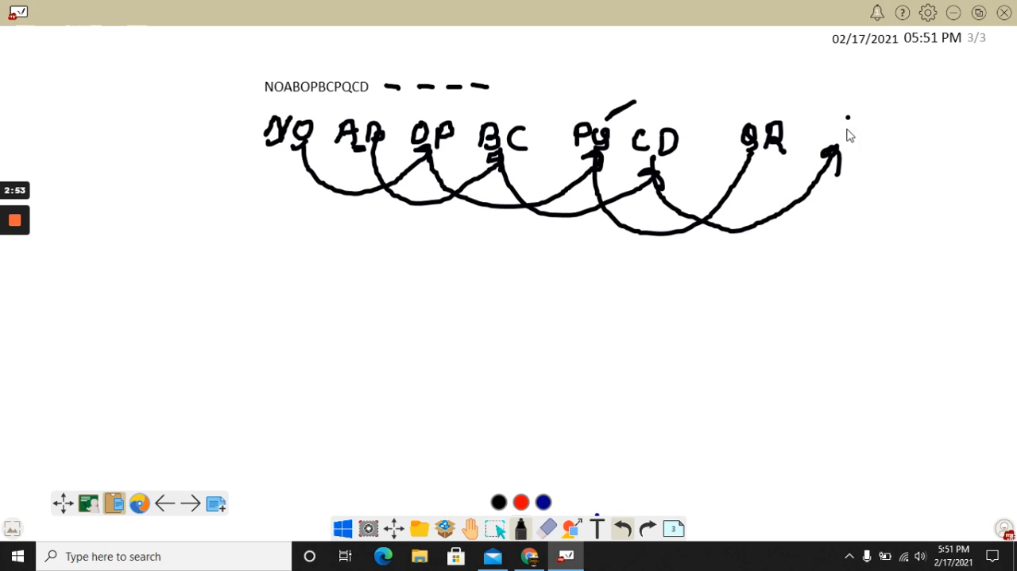
pyautogui.moveTo(842, 119); pyautogui.dragTo(866, 140)
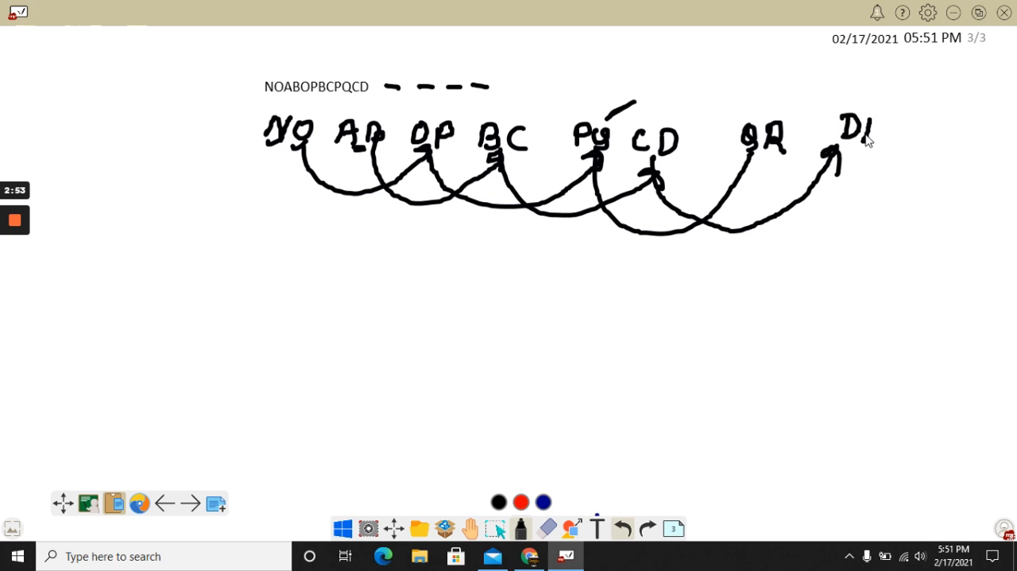
pyautogui.moveTo(871, 114); pyautogui.dragTo(890, 151)
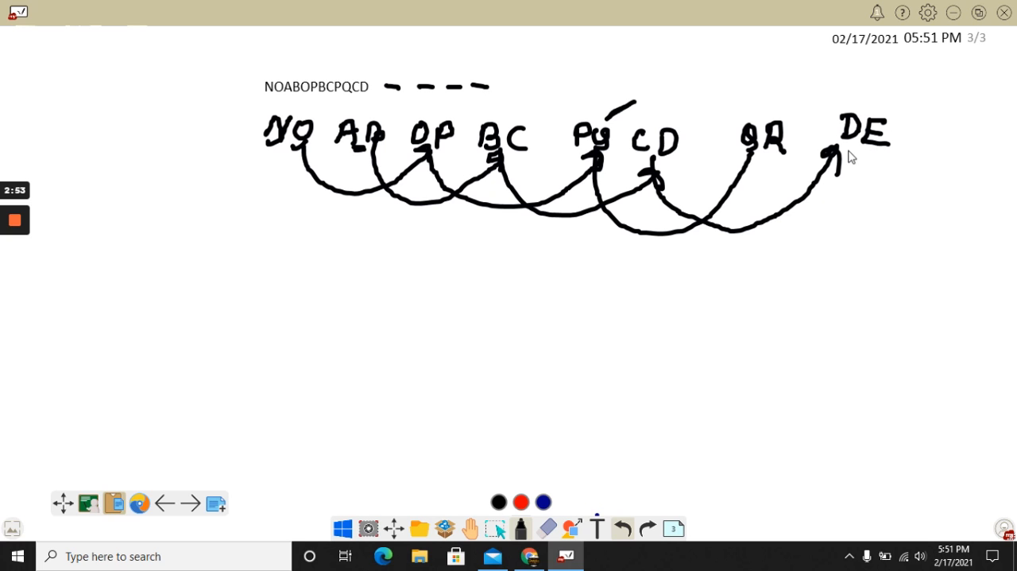
pyautogui.moveTo(401, 62)
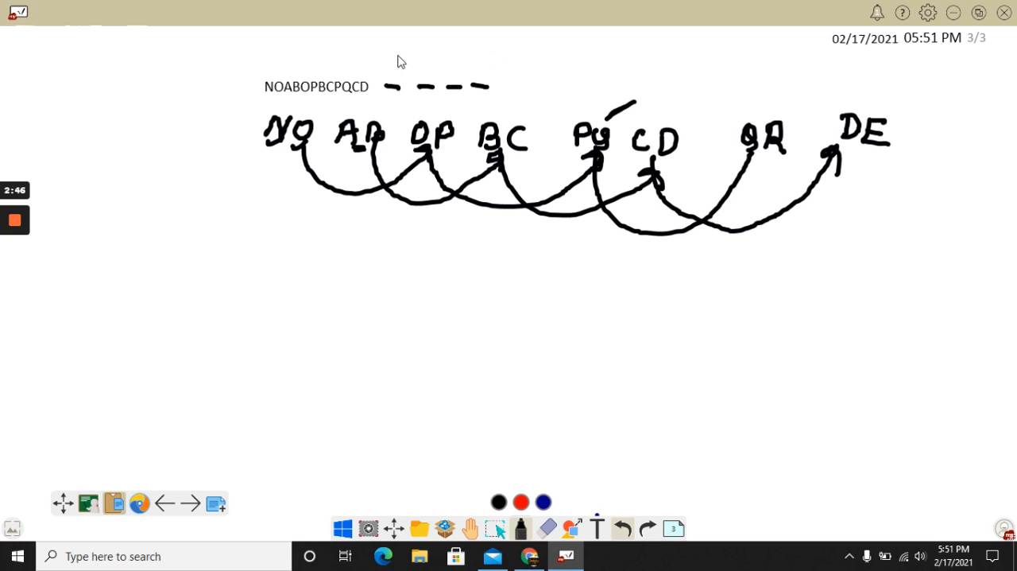
# - Fill the four answer blanks with Q, R, D, E
pyautogui.moveTo(385, 84); pyautogui.dragTo(400, 76)
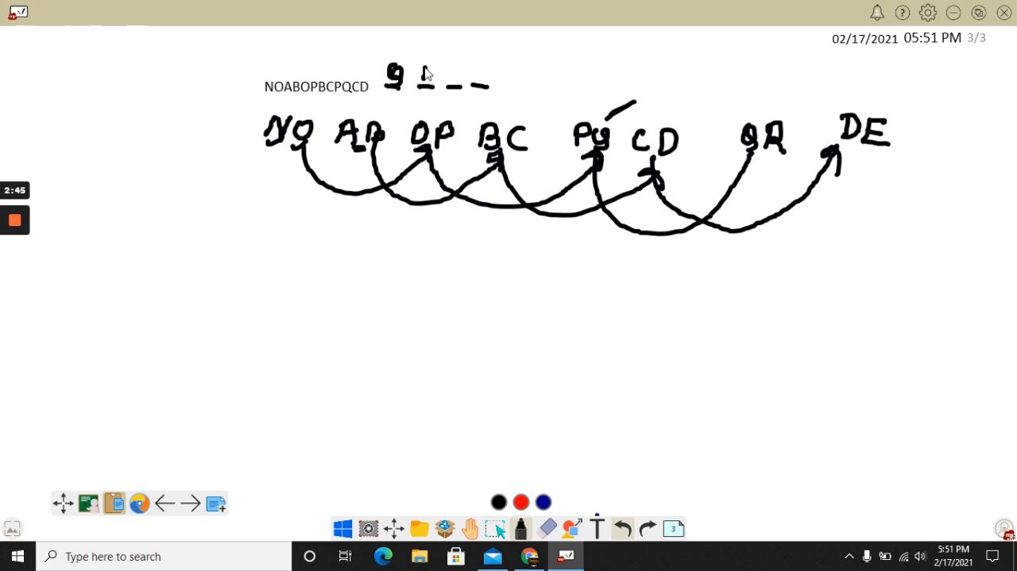
pyautogui.moveTo(421, 76); pyautogui.dragTo(458, 76)
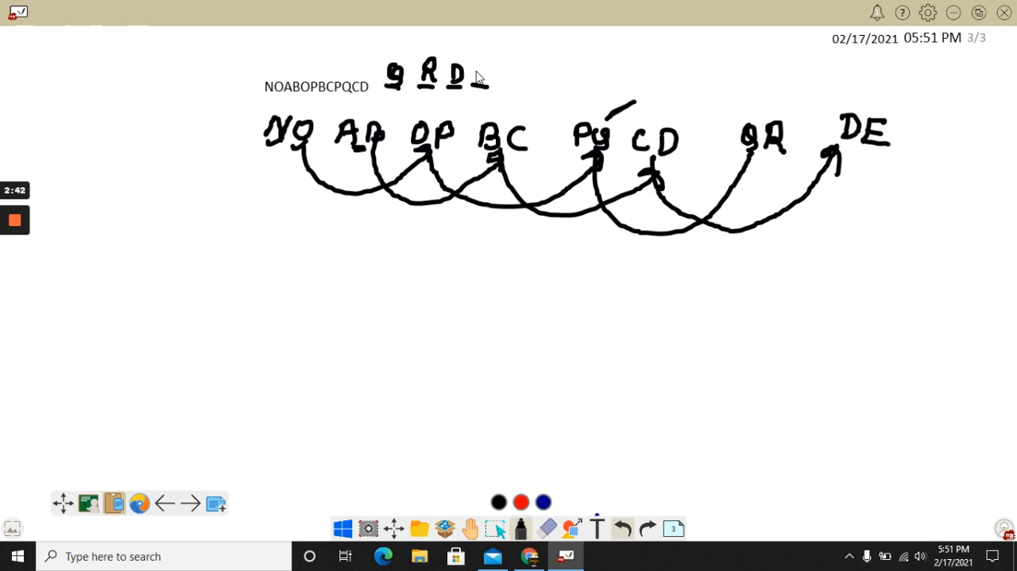
pyautogui.moveTo(477, 77); pyautogui.dragTo(496, 80)
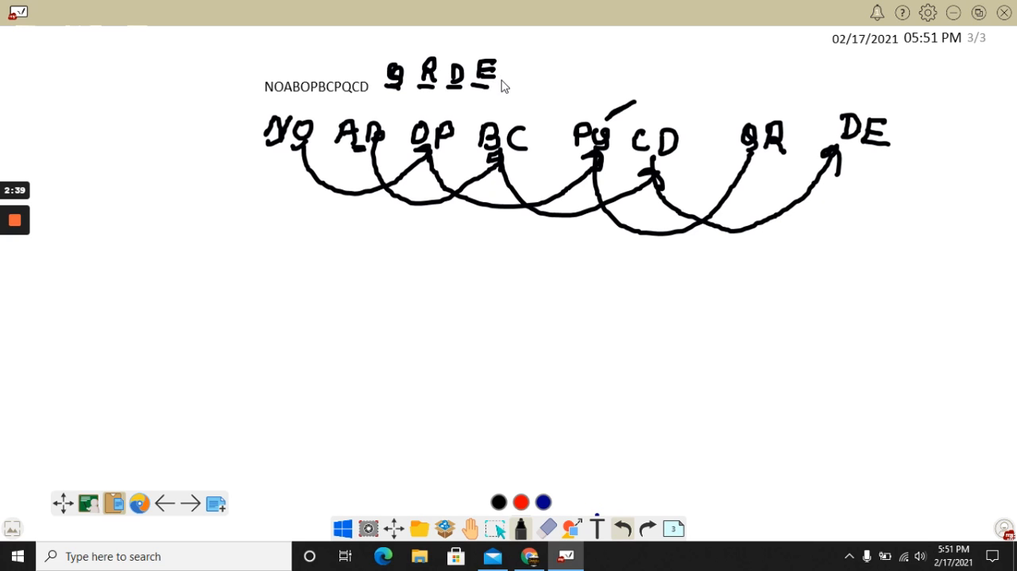
pyautogui.moveTo(390, 238)
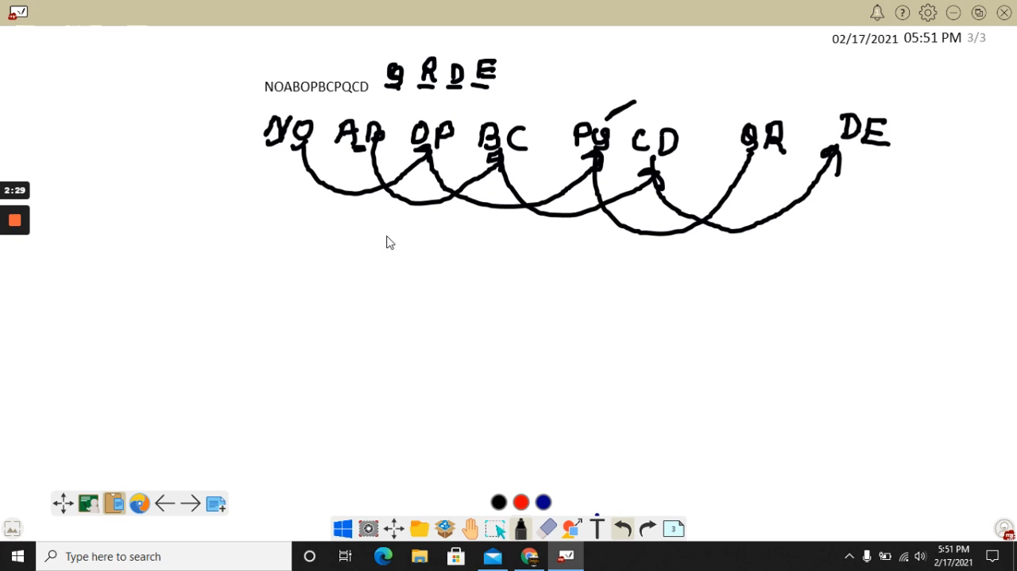
pyautogui.moveTo(234, 227)
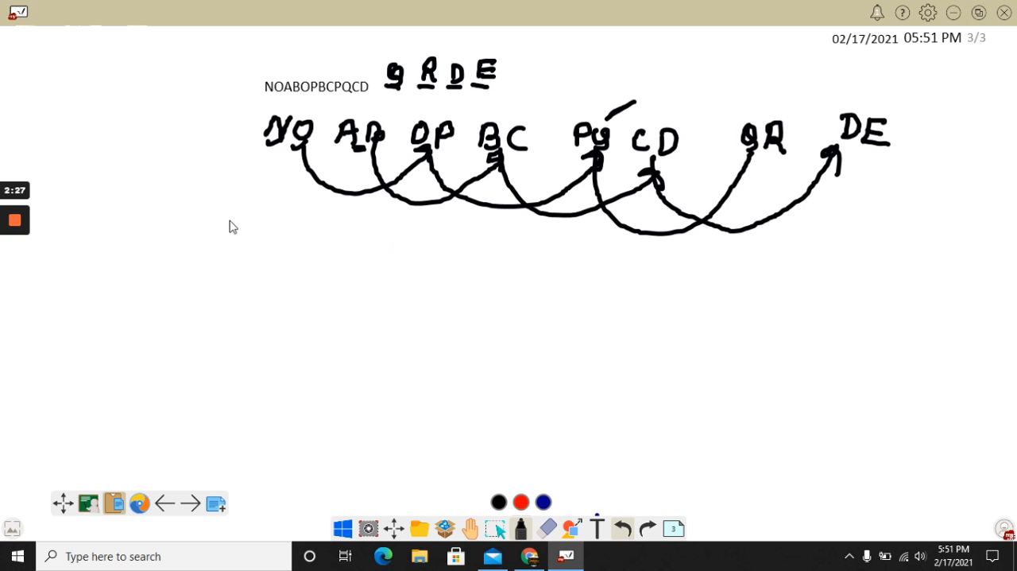
pyautogui.click(15, 219)
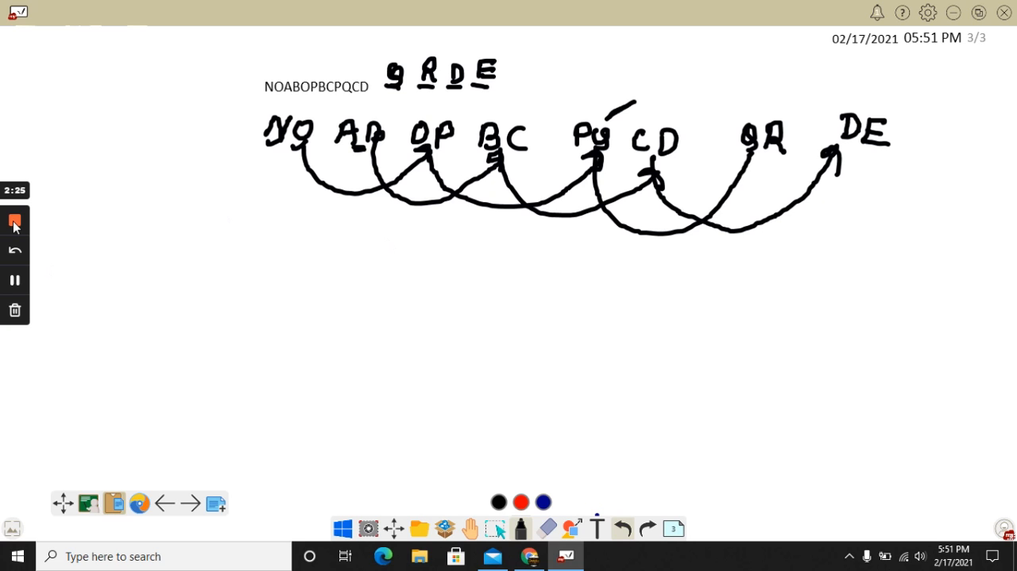